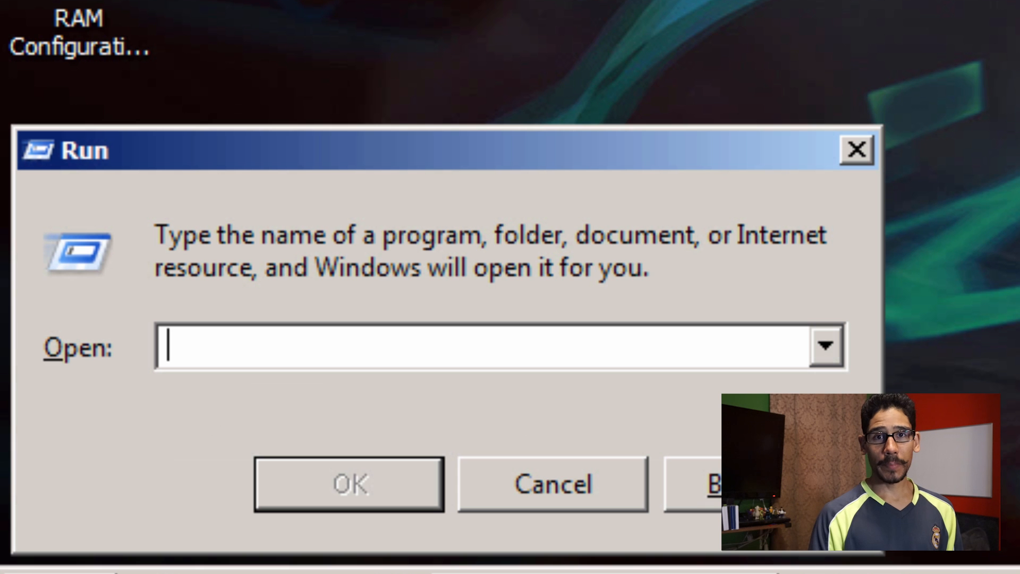
Step: Run tpm.msc to bring up TPM Management on Local Computer
{"action": "type", "text": "tpm.msc"}
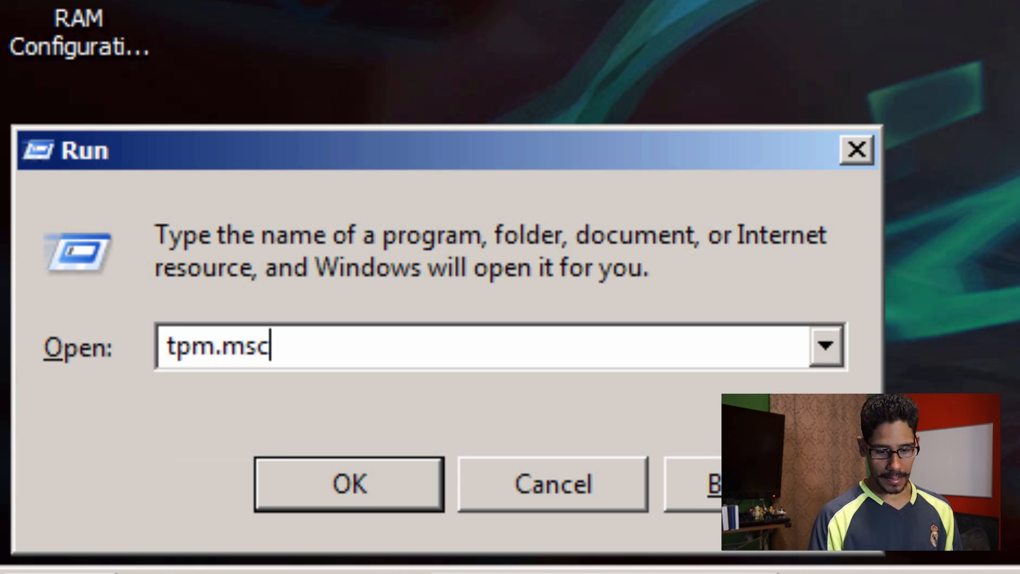
{"action": "left_click", "coordinate": [348, 483]}
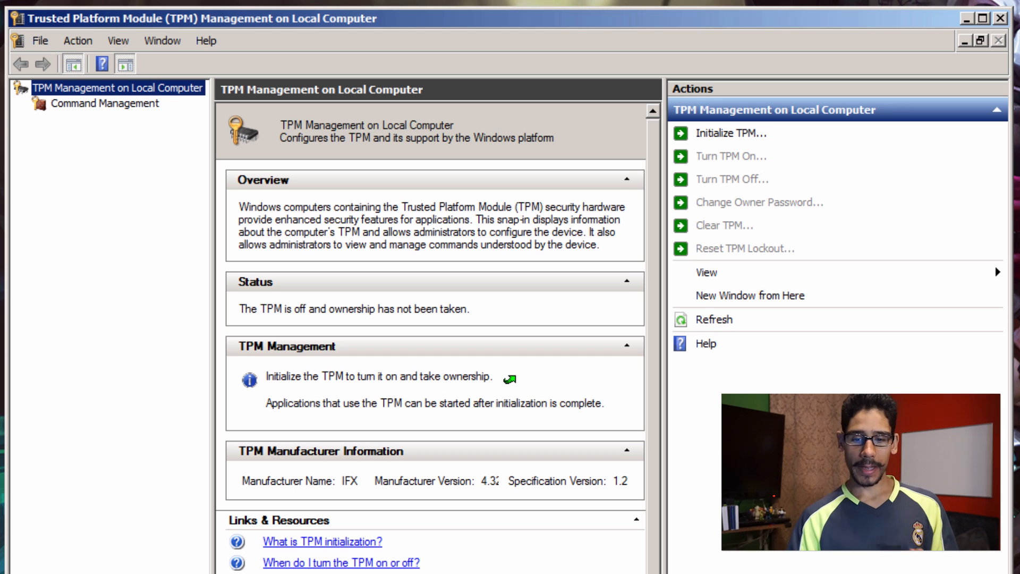
{"action": "mouse_move", "coordinate": [434, 262]}
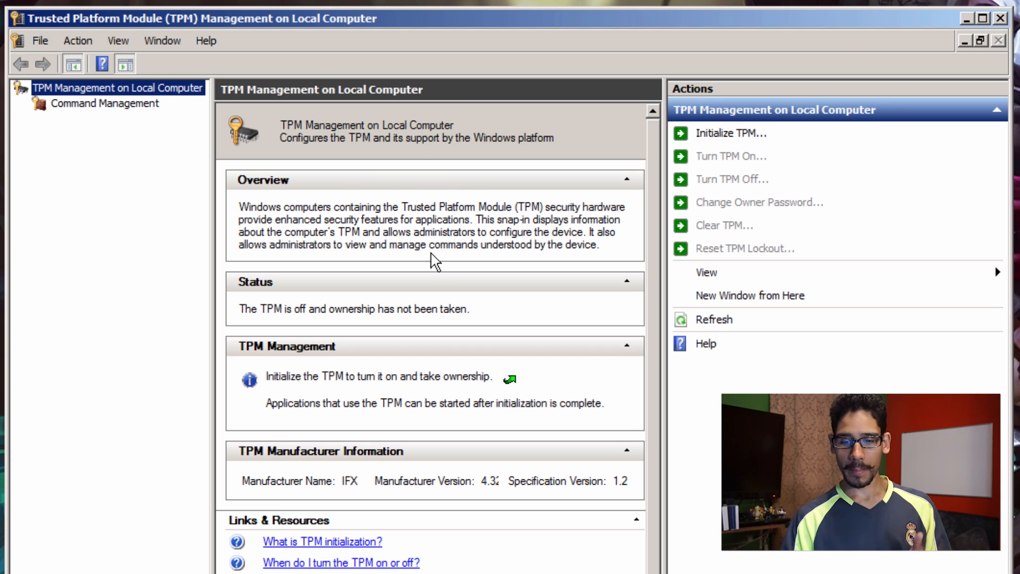
{"action": "mouse_move", "coordinate": [422, 303]}
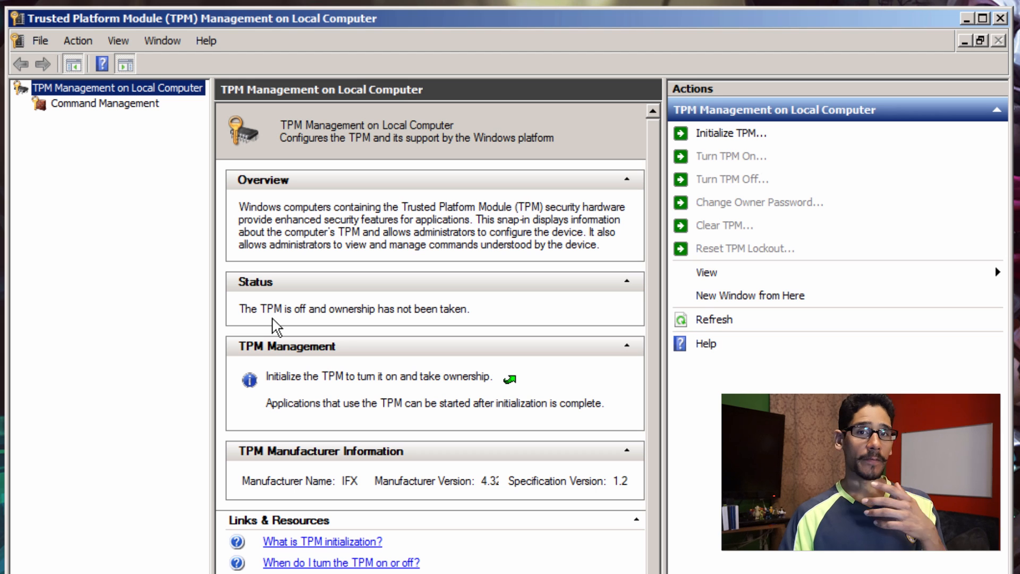
{"action": "mouse_move", "coordinate": [328, 254]}
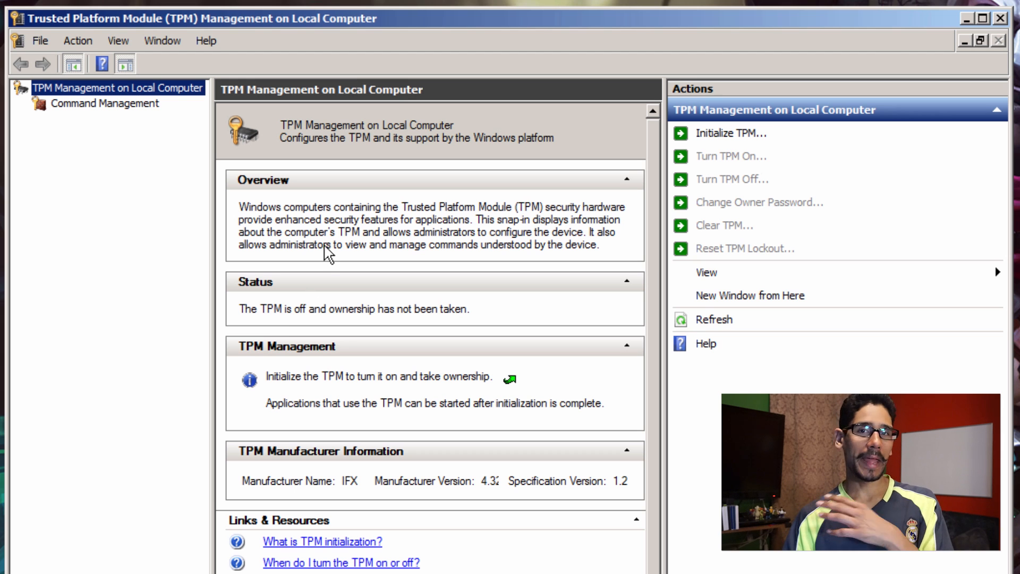